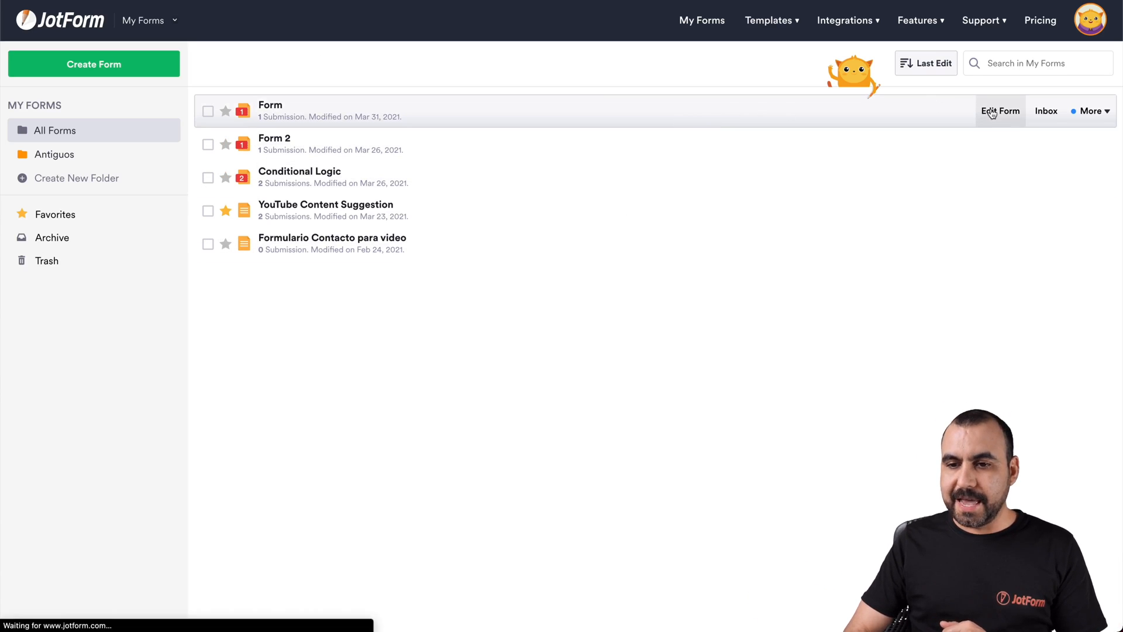
# Edit the form named 'Form' and scroll its Settings down to Encrypt Form Data.
pyautogui.click(1000, 111)
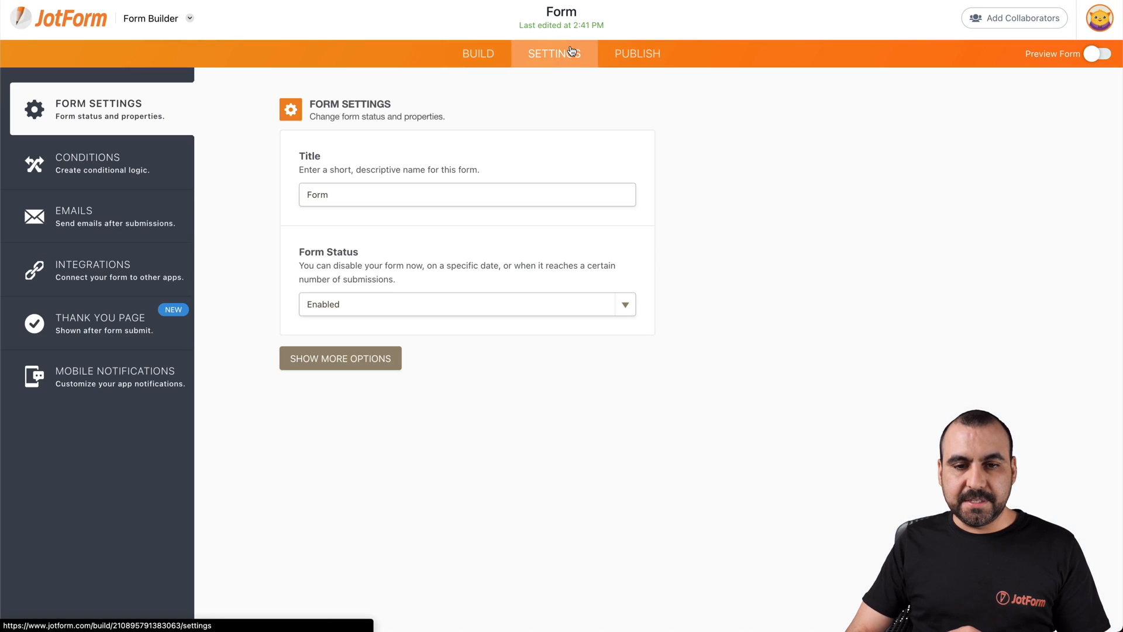
pyautogui.click(340, 358)
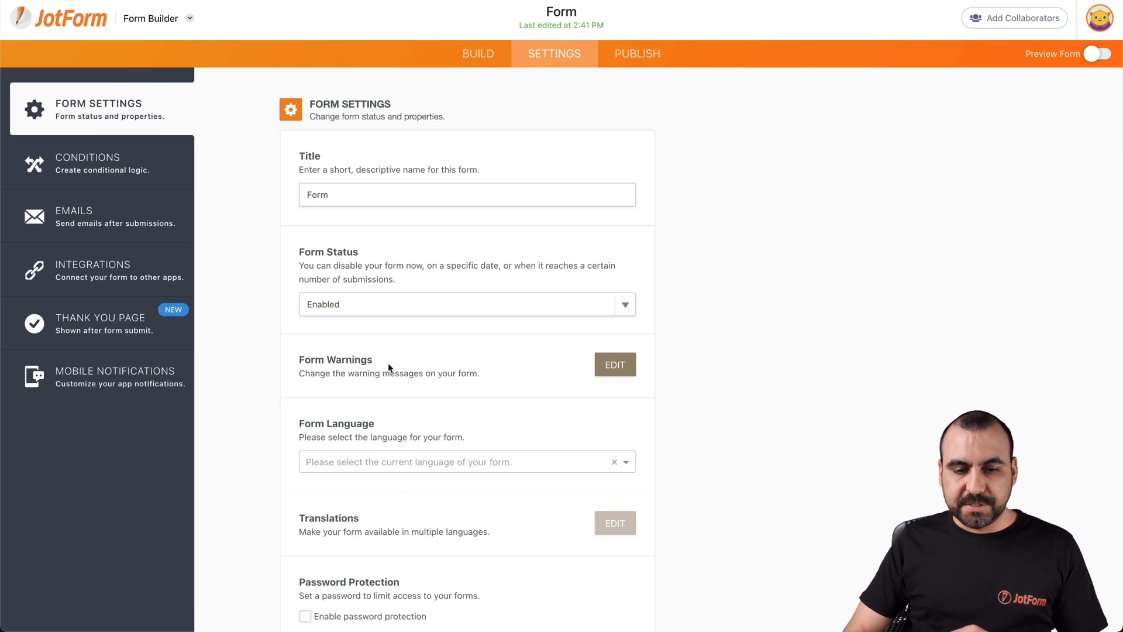
pyautogui.scroll(-3)
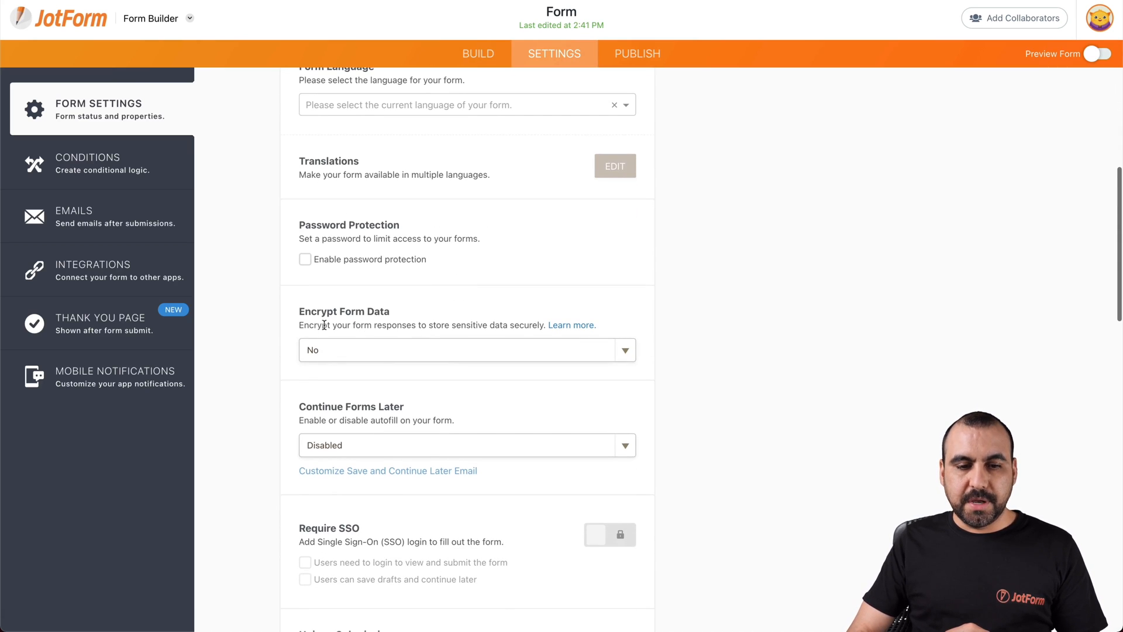
# Set Encrypt Form Data to Yes, confirm the password, and let JotForm create the keys.
pyautogui.click(466, 350)
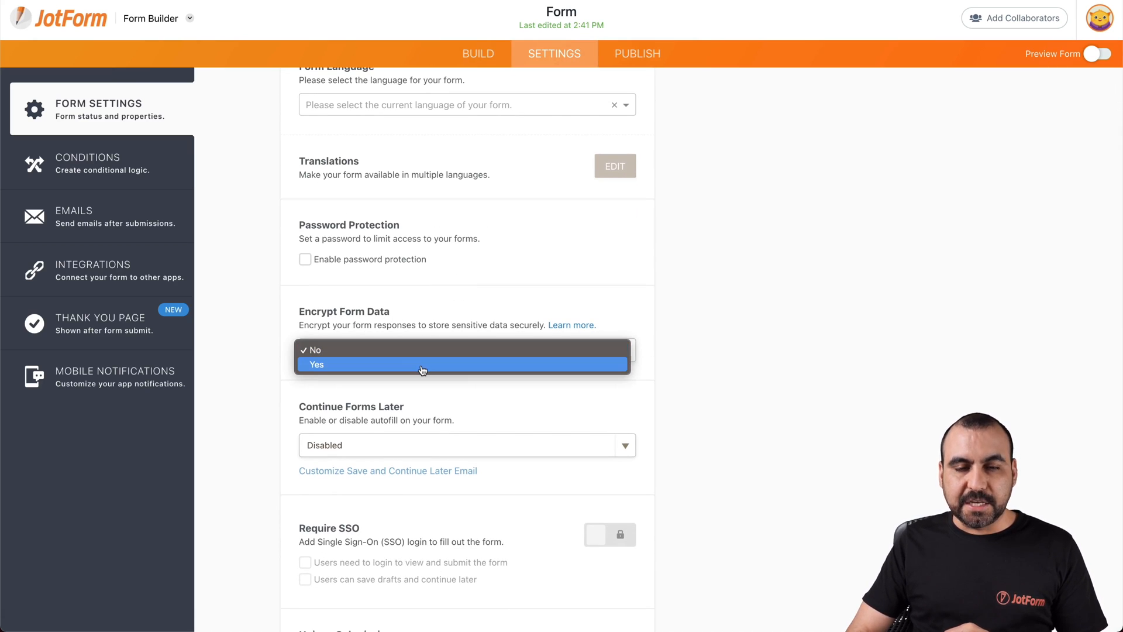
pyautogui.click(316, 364)
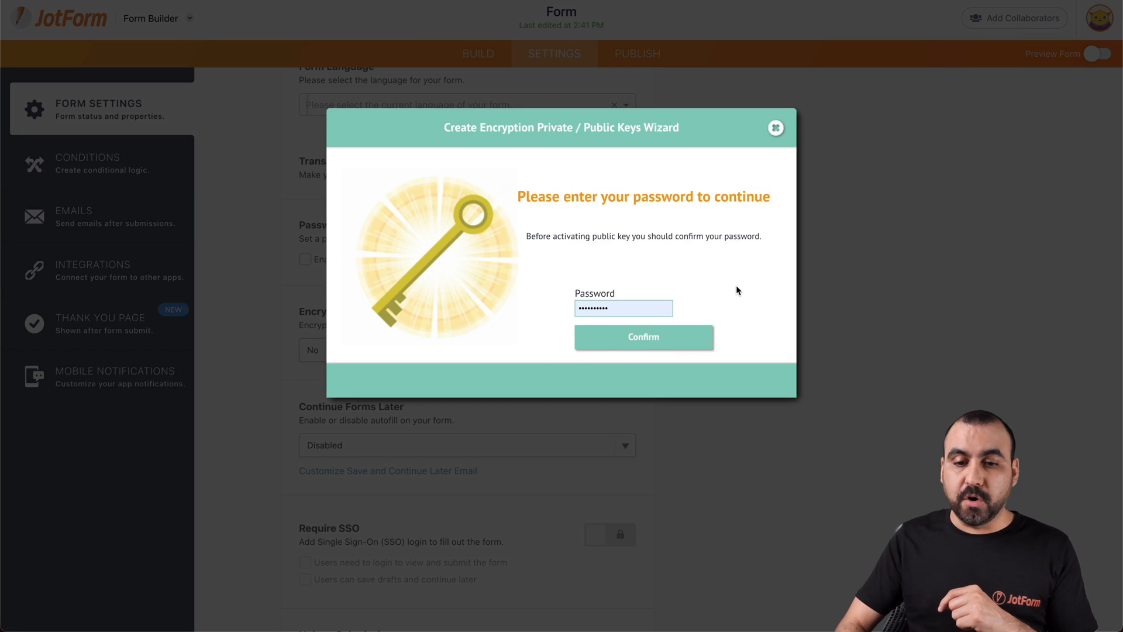
pyautogui.click(642, 337)
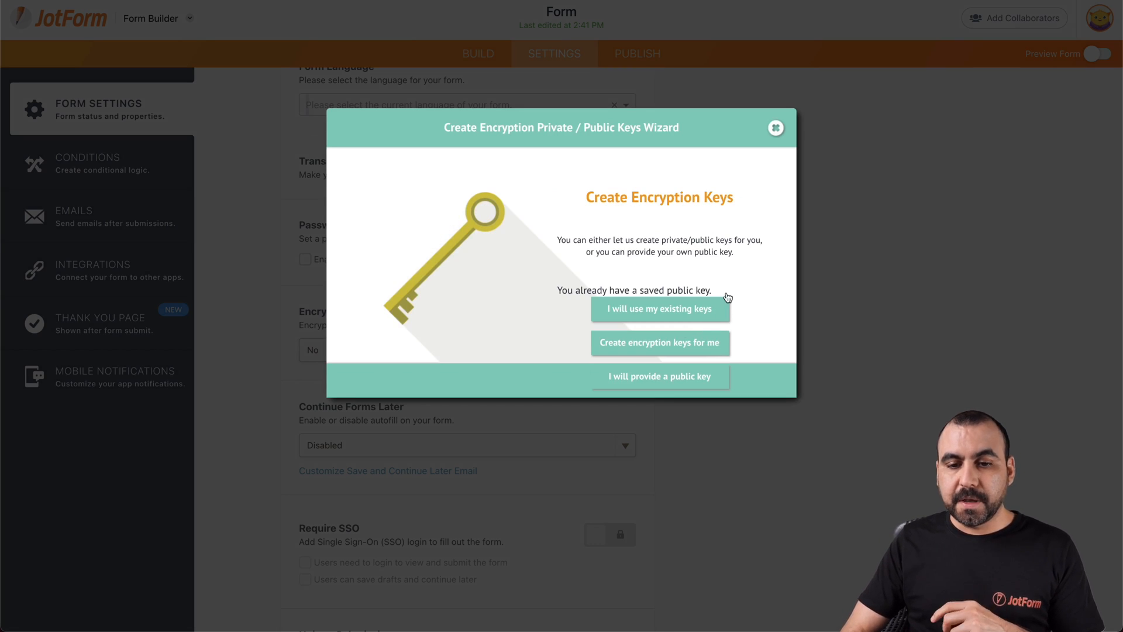
pyautogui.moveTo(761, 317)
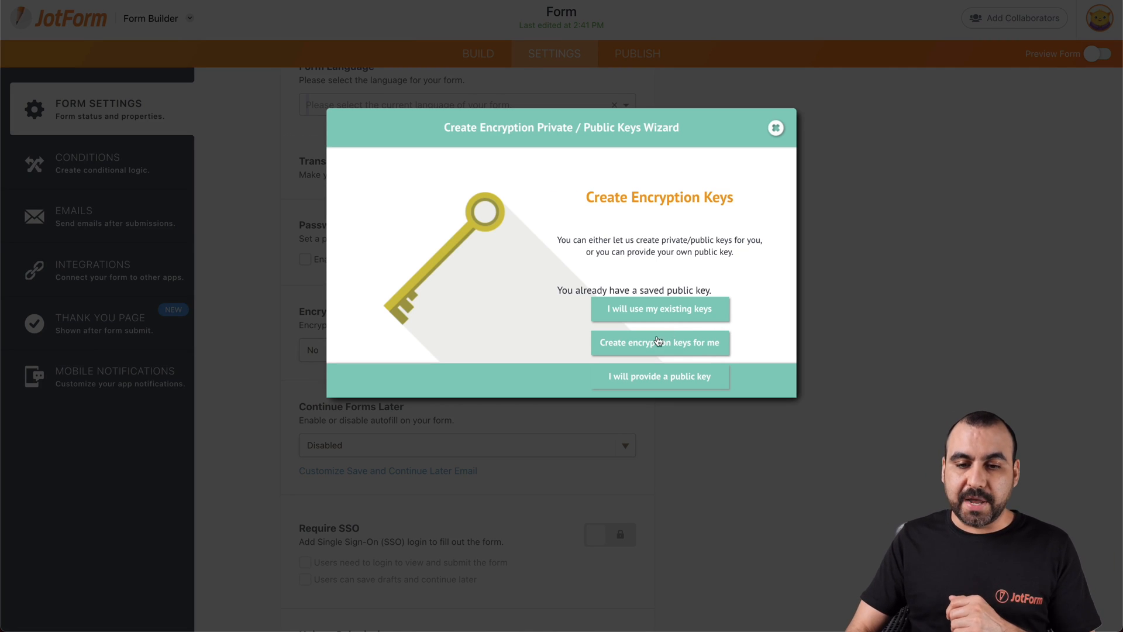
pyautogui.moveTo(686, 351)
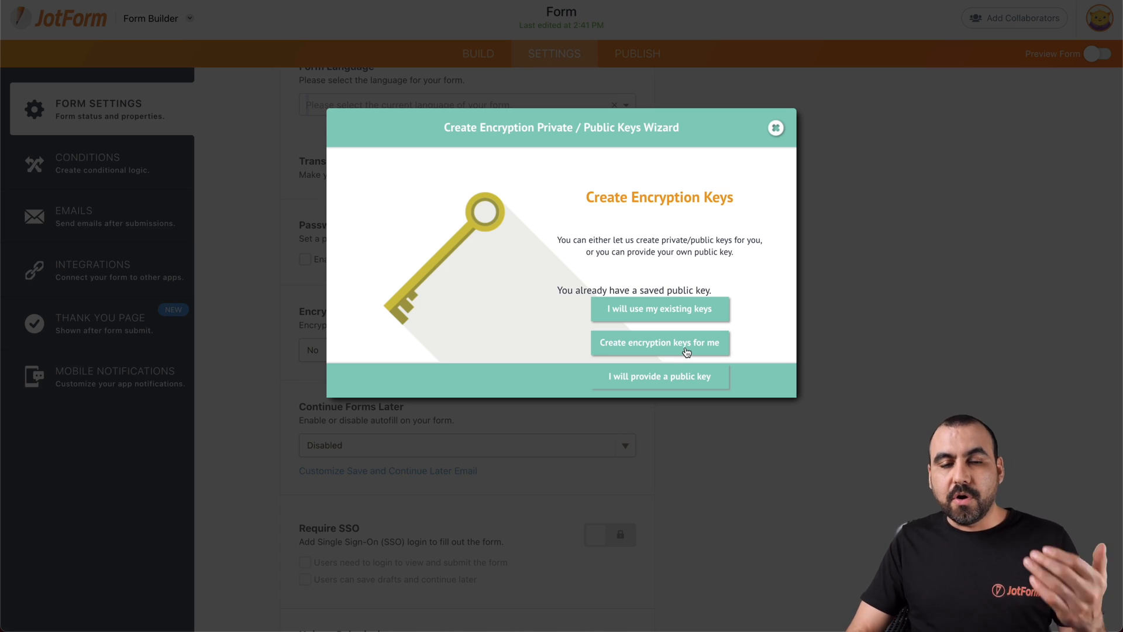
pyautogui.moveTo(686, 385)
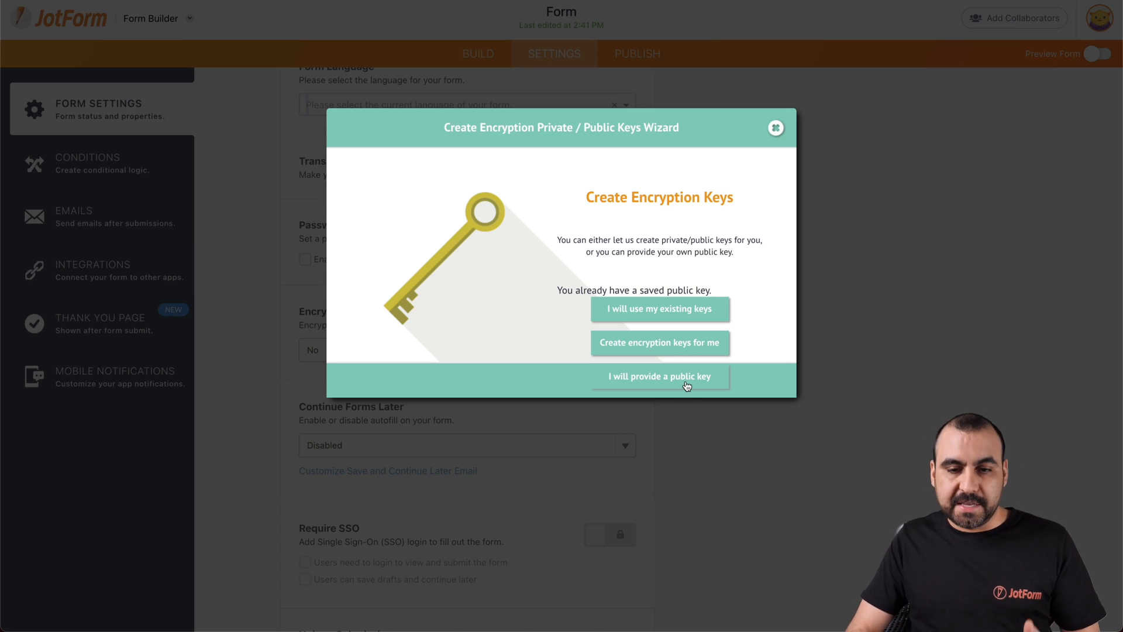
pyautogui.moveTo(653, 350)
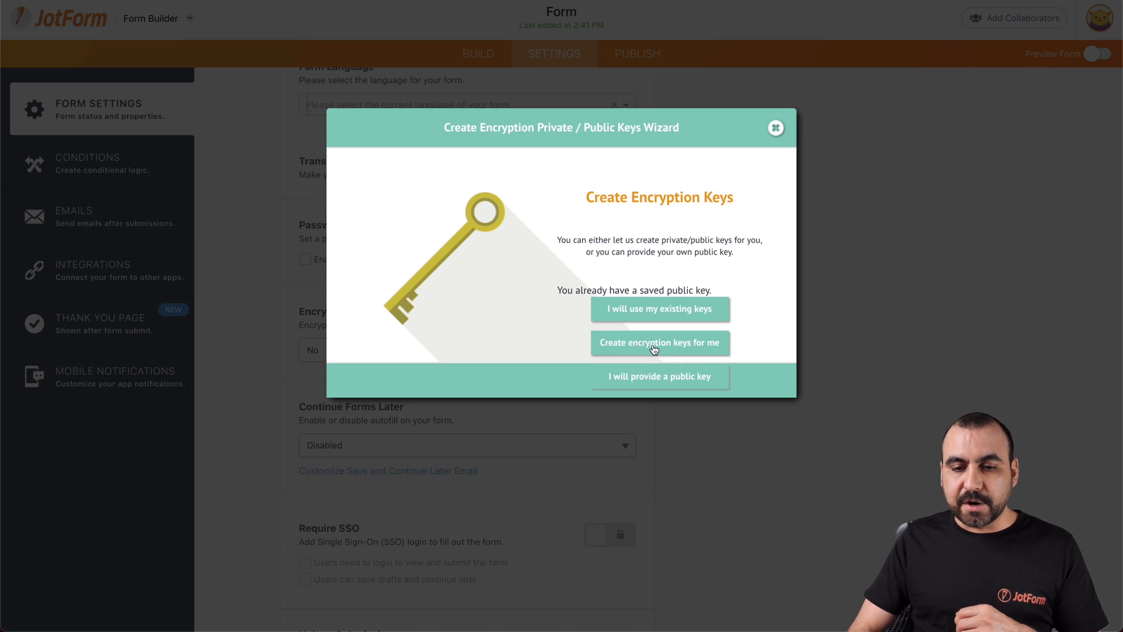
pyautogui.click(658, 341)
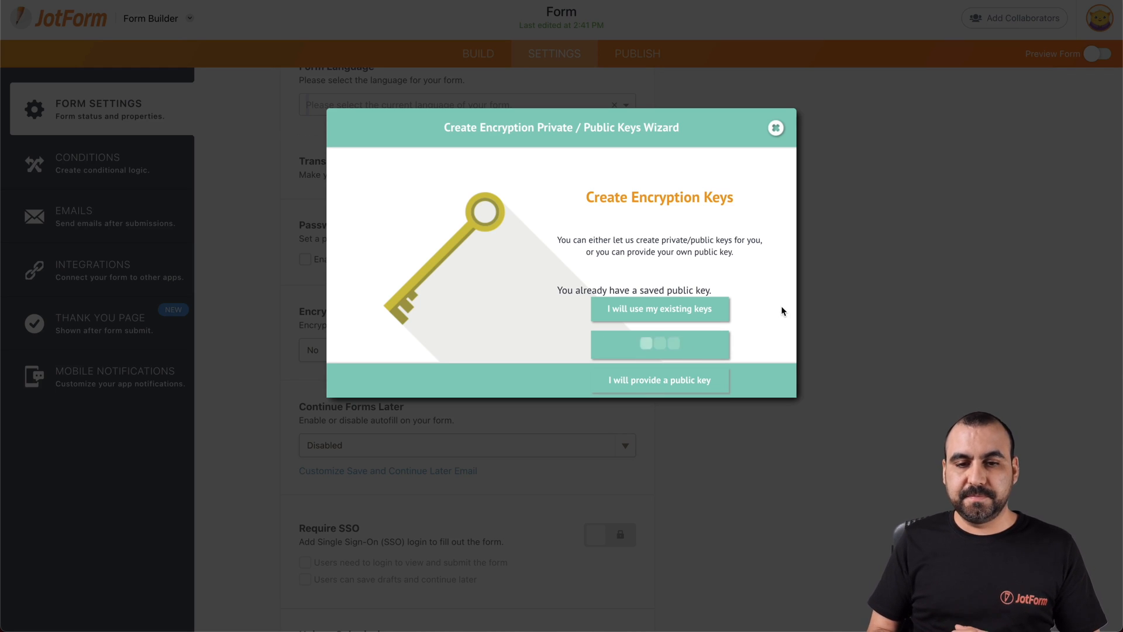
# Download the generated private key, then close the encryption keys wizard.
pyautogui.click(659, 309)
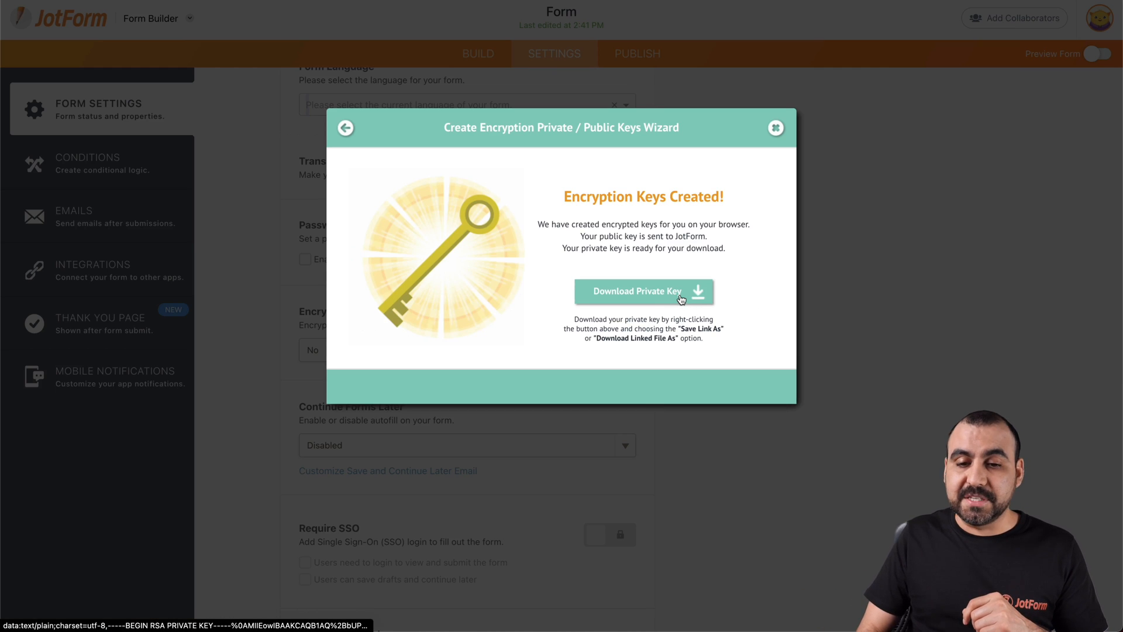
pyautogui.click(642, 291)
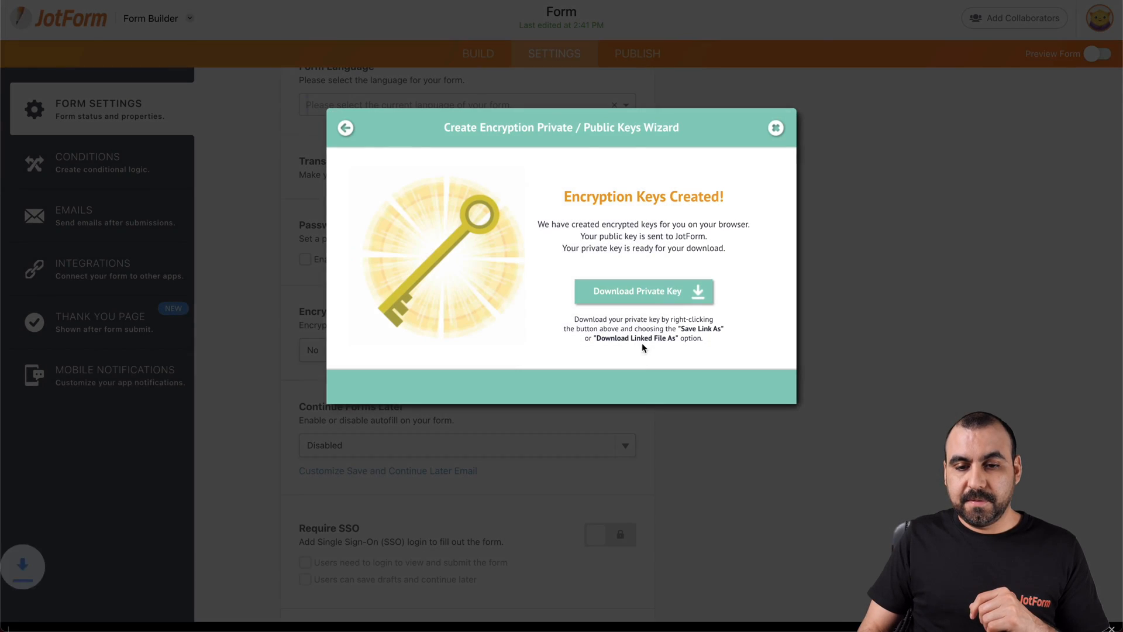
pyautogui.click(635, 290)
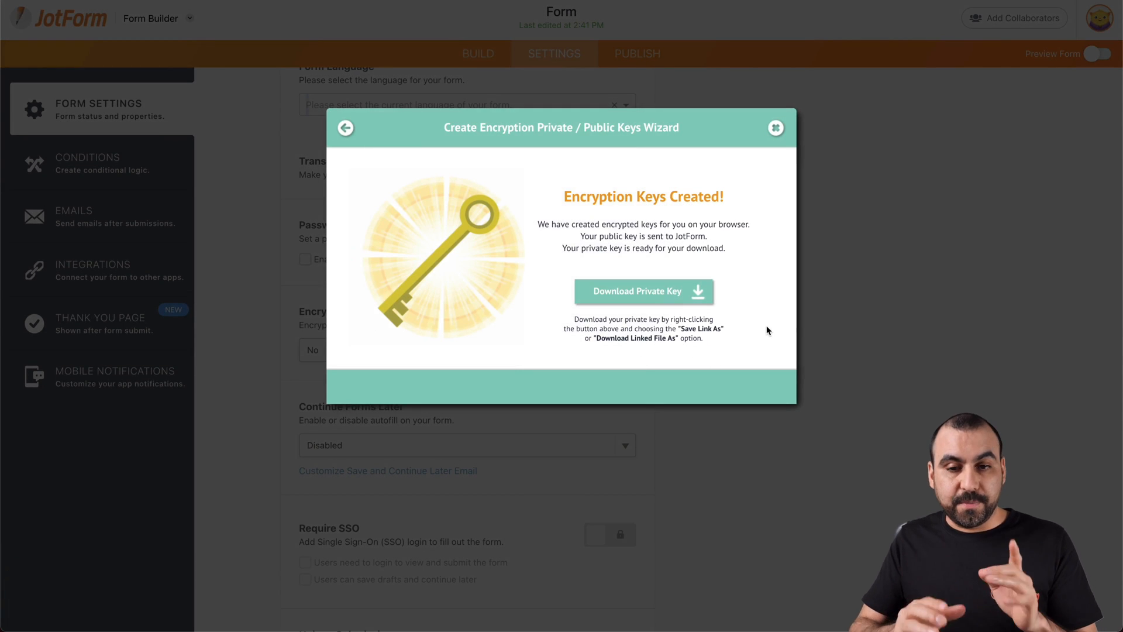
pyautogui.click(775, 127)
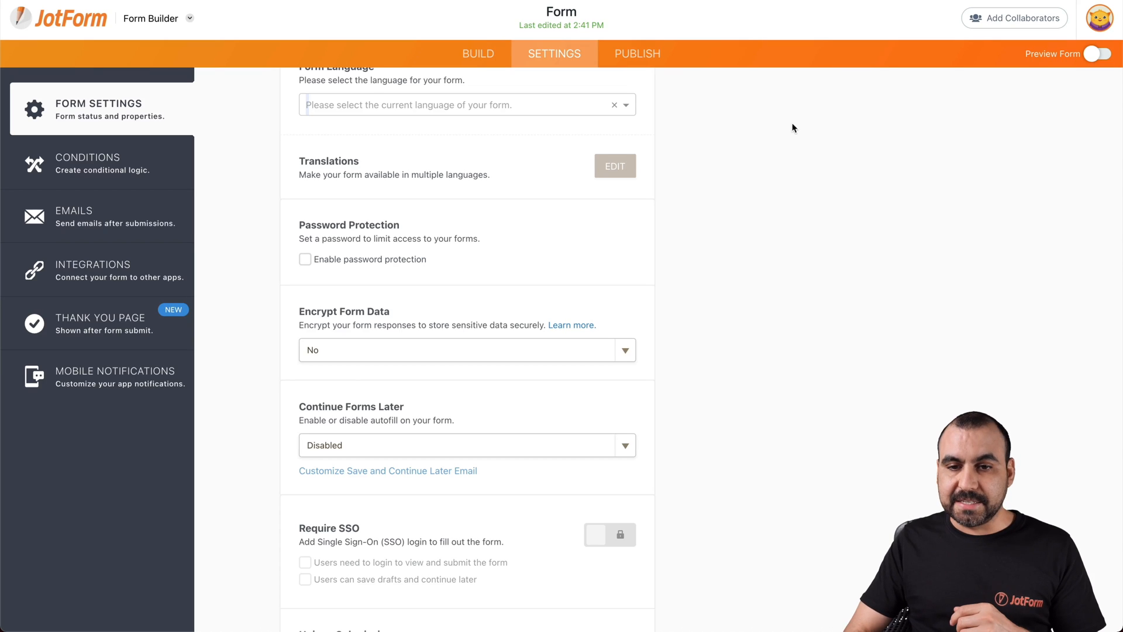
# Open the published form in a new tab, fill it with sample data, and submit.
pyautogui.click(636, 53)
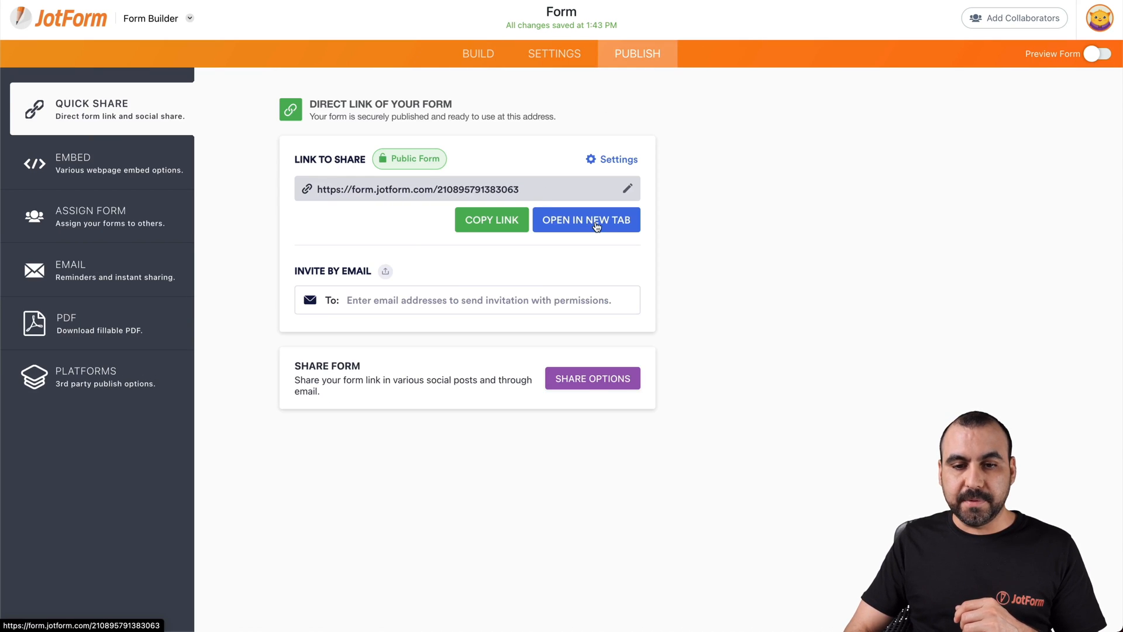
pyautogui.click(585, 220)
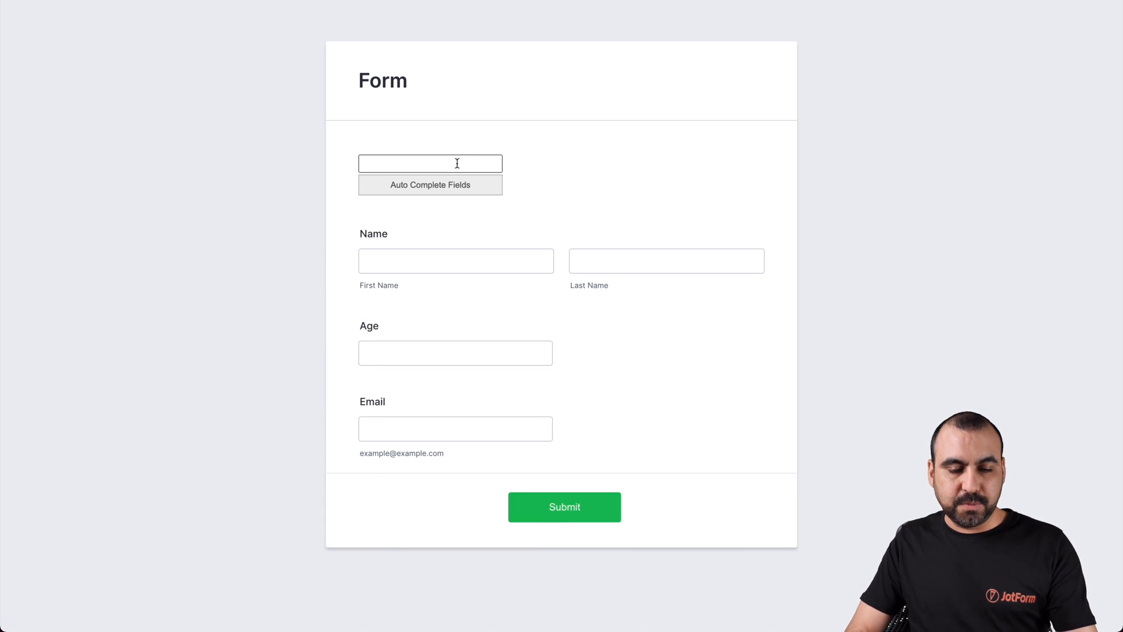
pyautogui.write('1')
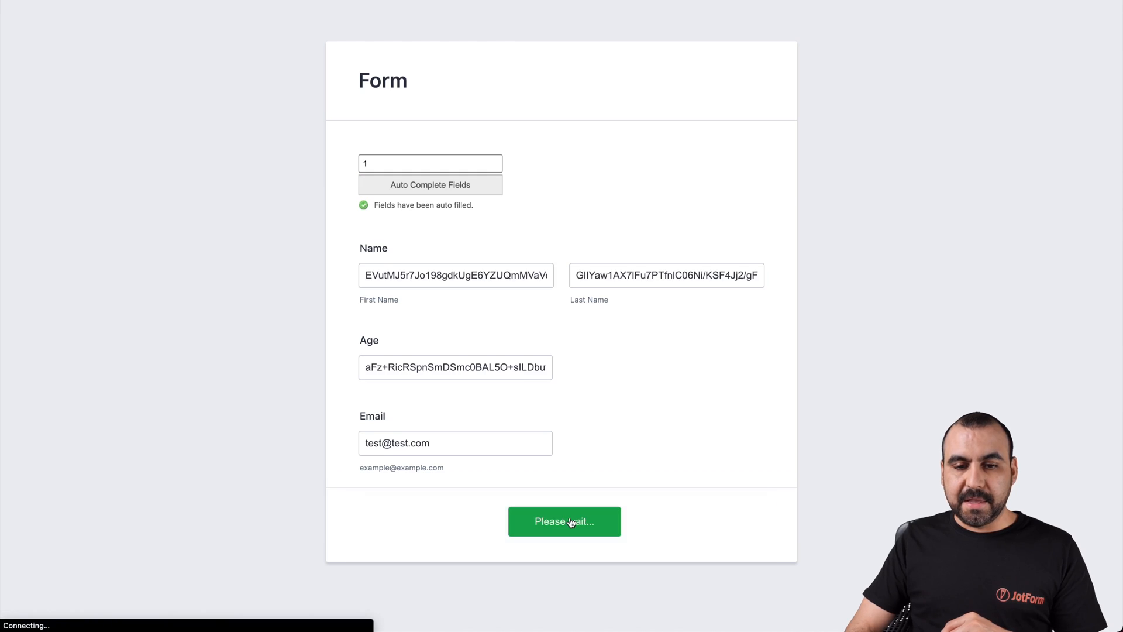
pyautogui.click(563, 520)
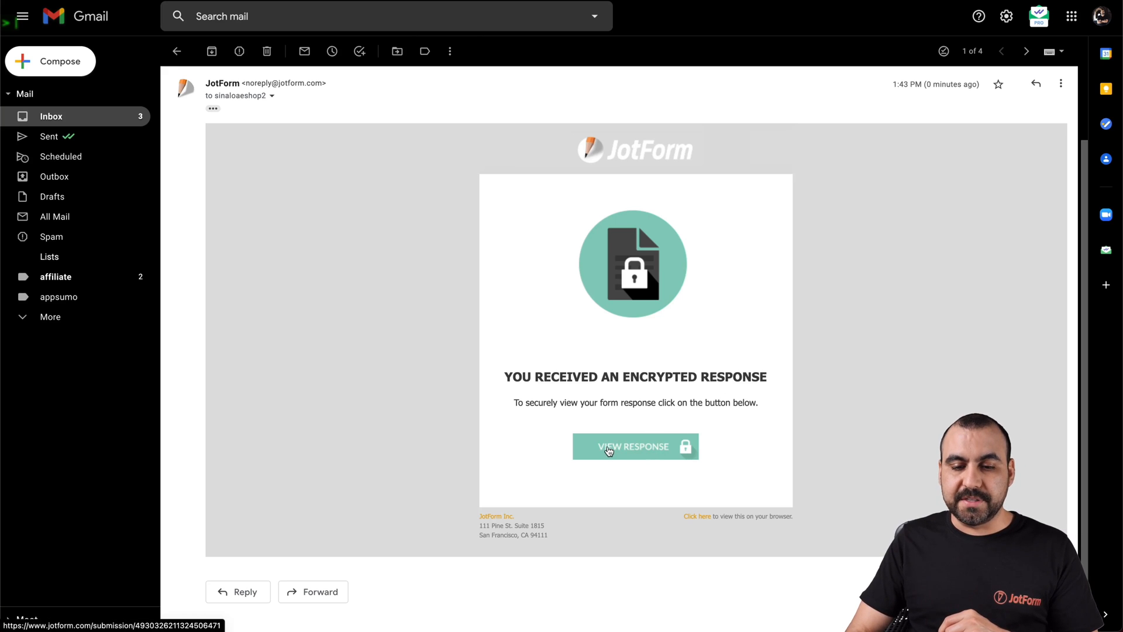
# Open the email's VIEW RESPONSE link in an incognito window.
pyautogui.rightClick(632, 447)
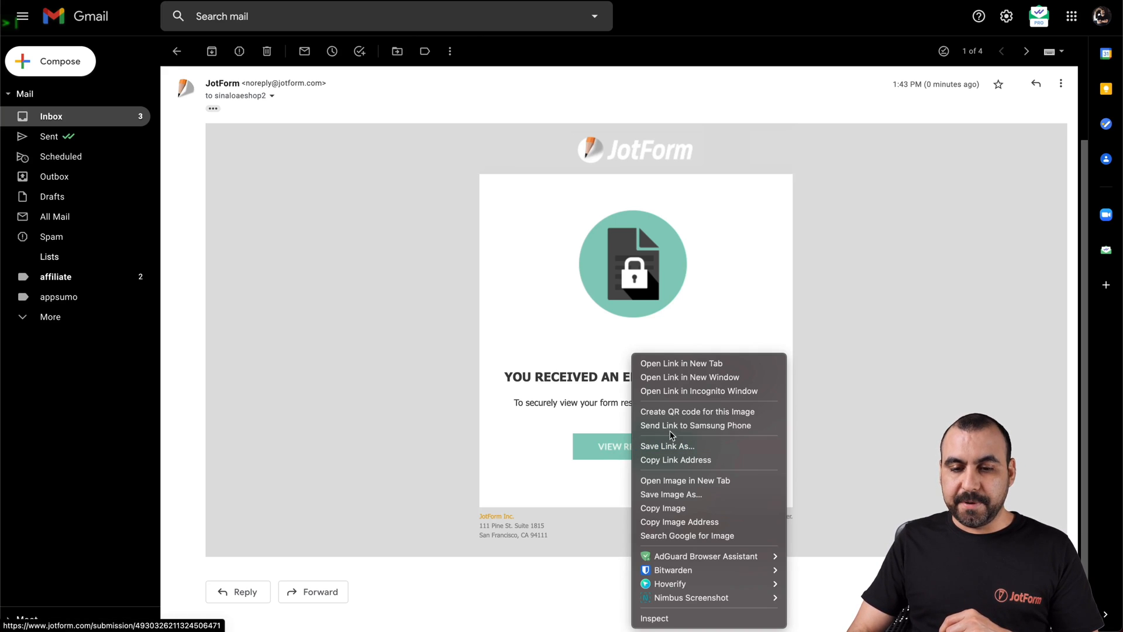
pyautogui.click(698, 390)
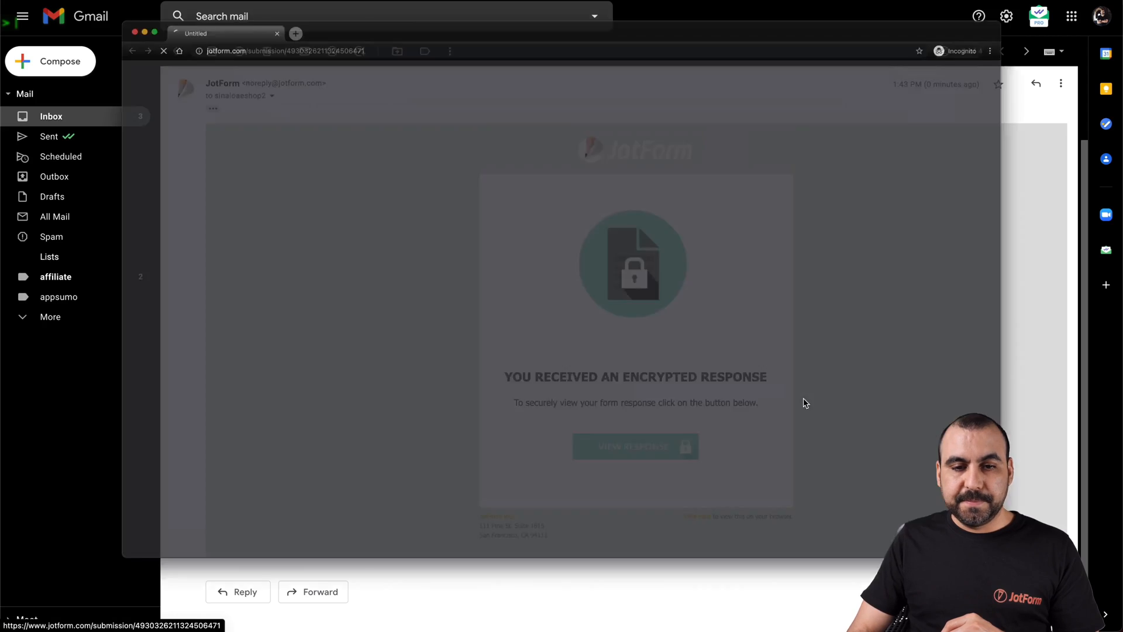
# Upload jotform.key from the Desktop in the Private Key Wizard, then close it.
pyautogui.click(633, 447)
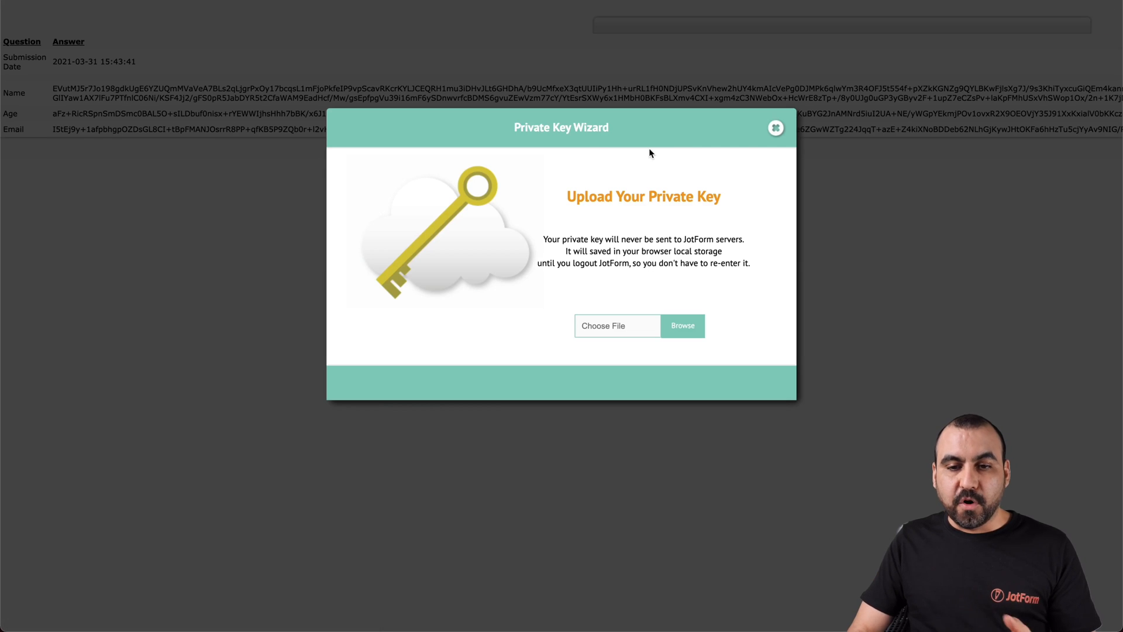
pyautogui.moveTo(101, 25)
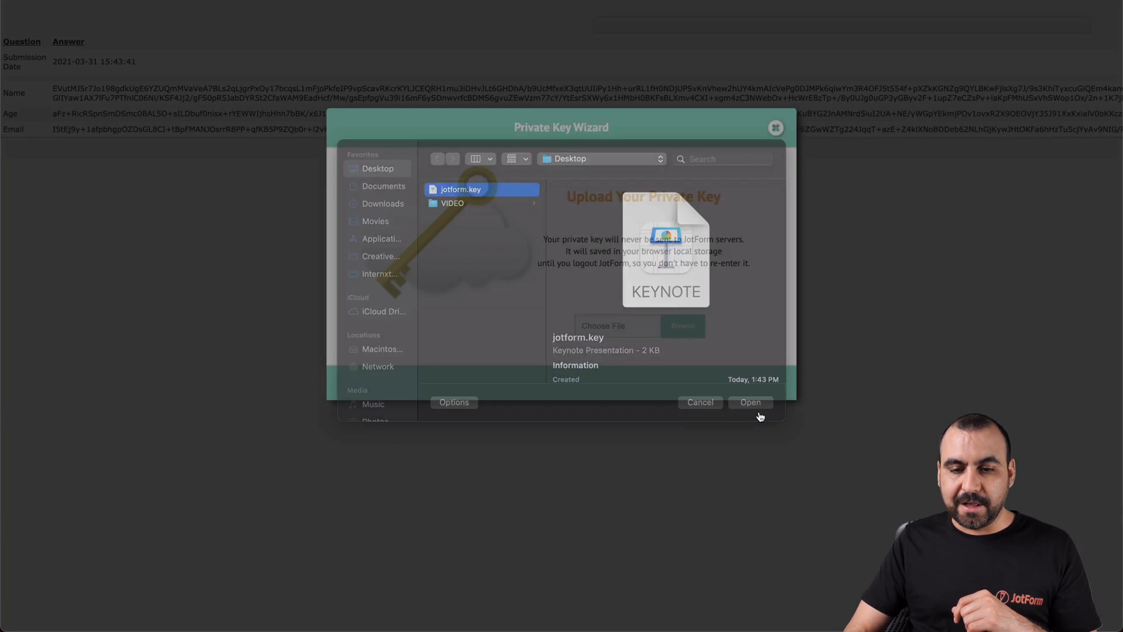
pyautogui.click(749, 402)
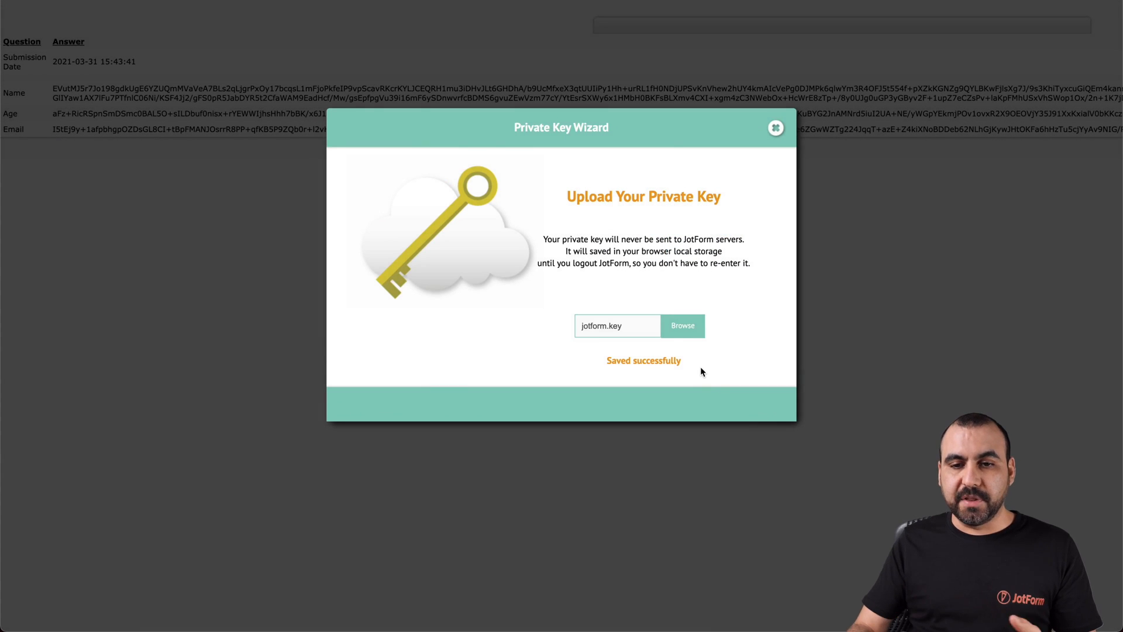
pyautogui.click(774, 127)
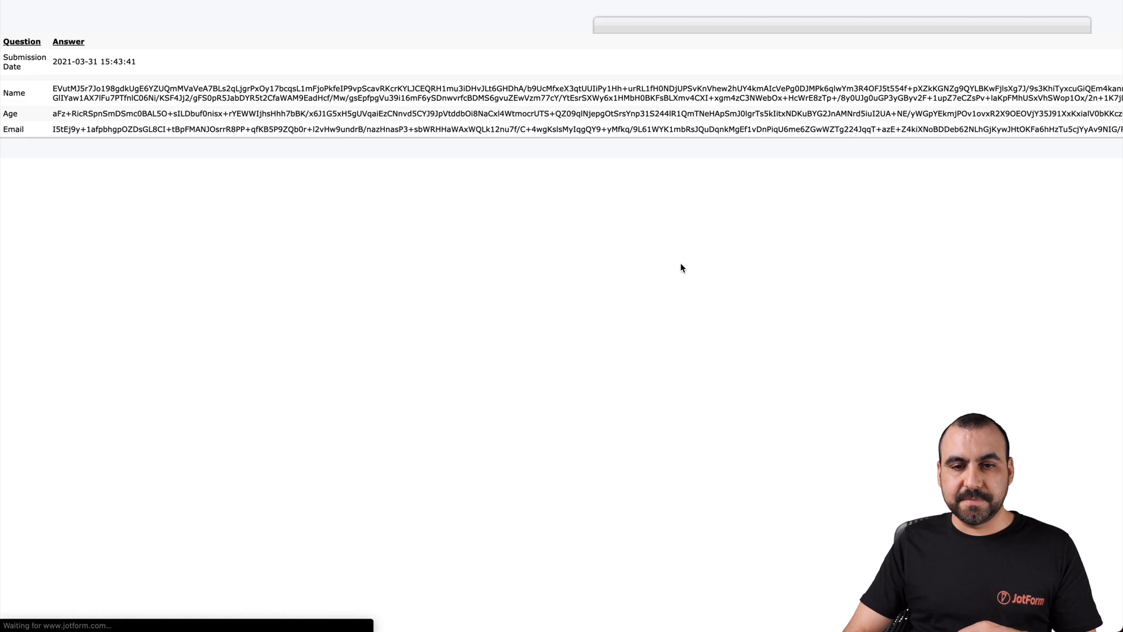